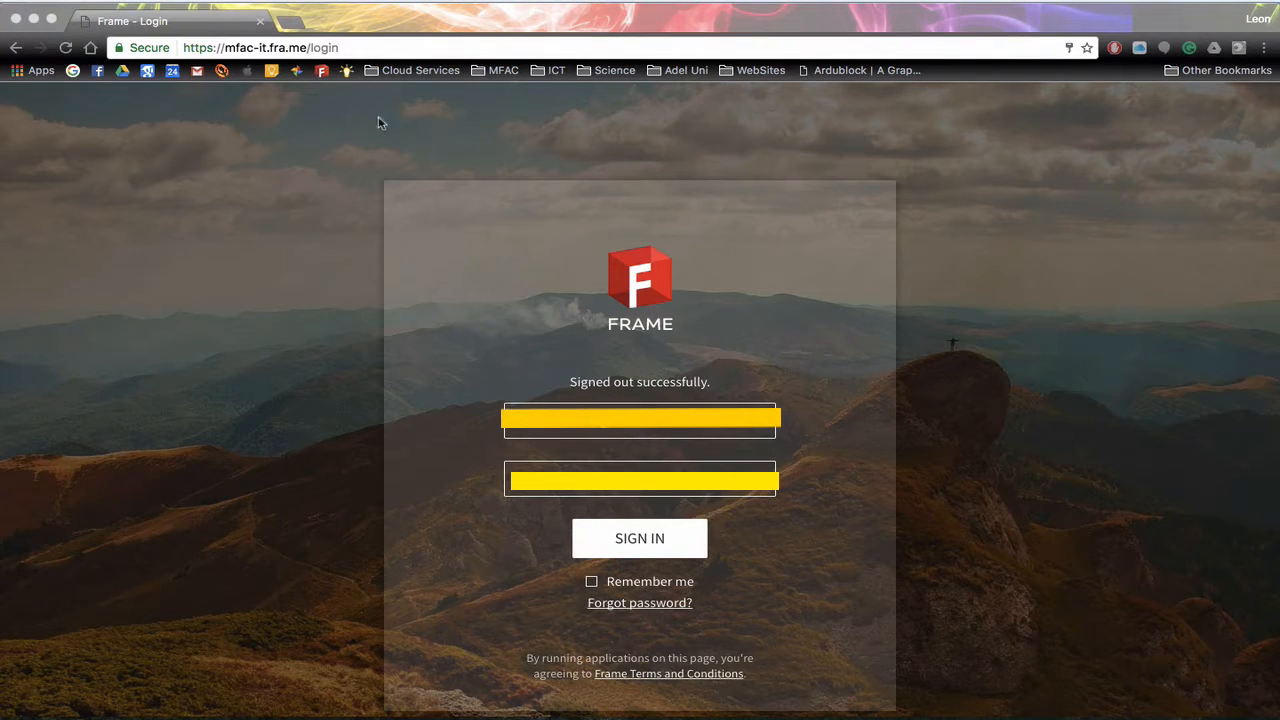
pyautogui.moveTo(280, 72)
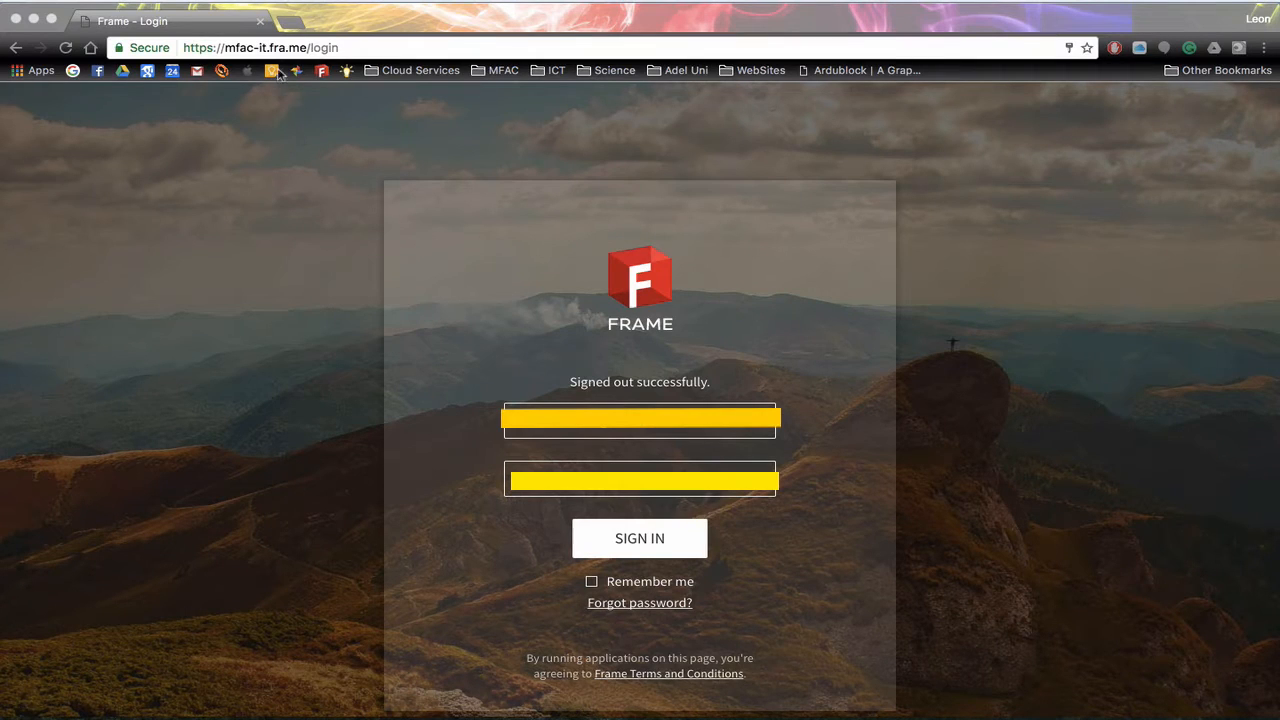
pyautogui.moveTo(318, 62)
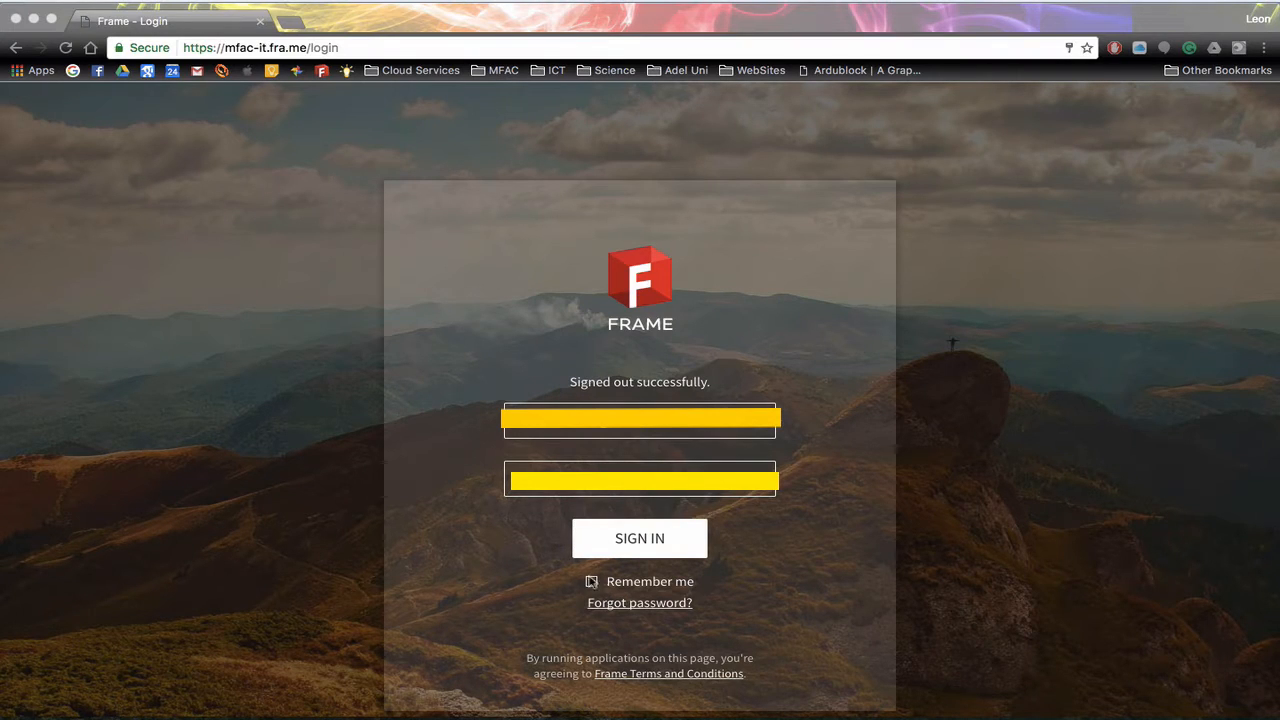
# - Sign in to the Frame course account with Remember me ticked
pyautogui.click(592, 580)
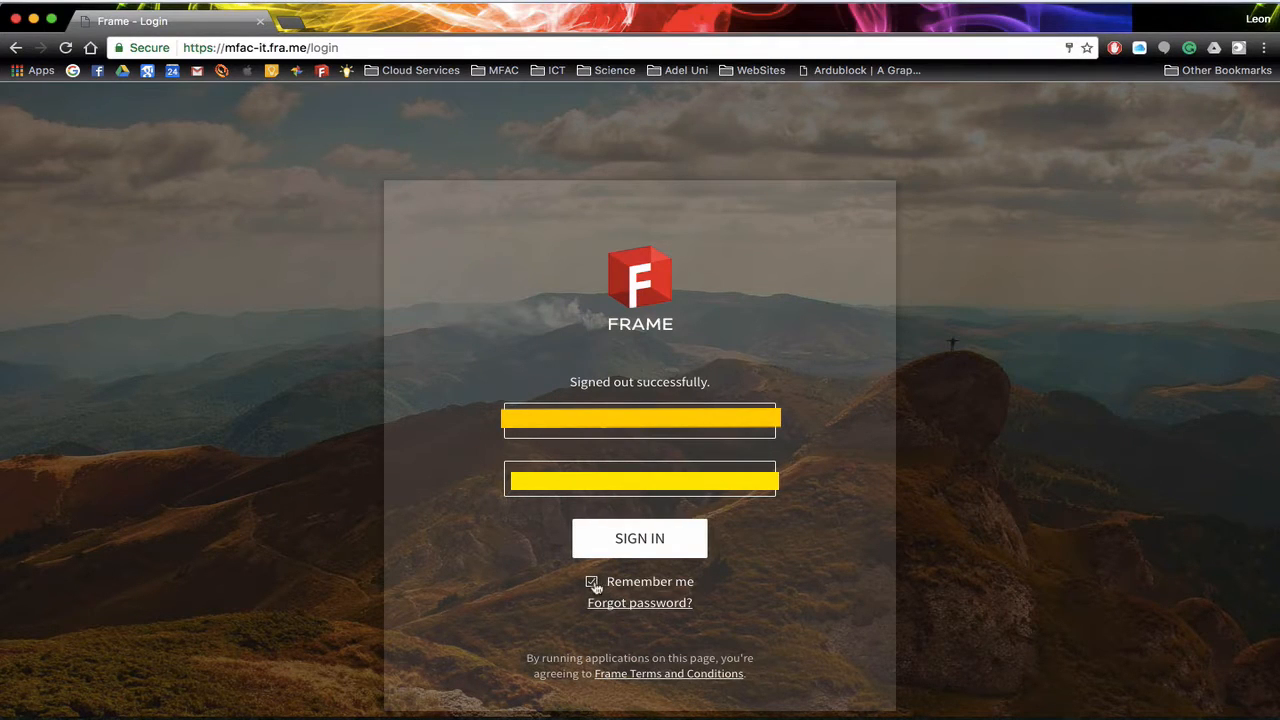
pyautogui.click(640, 538)
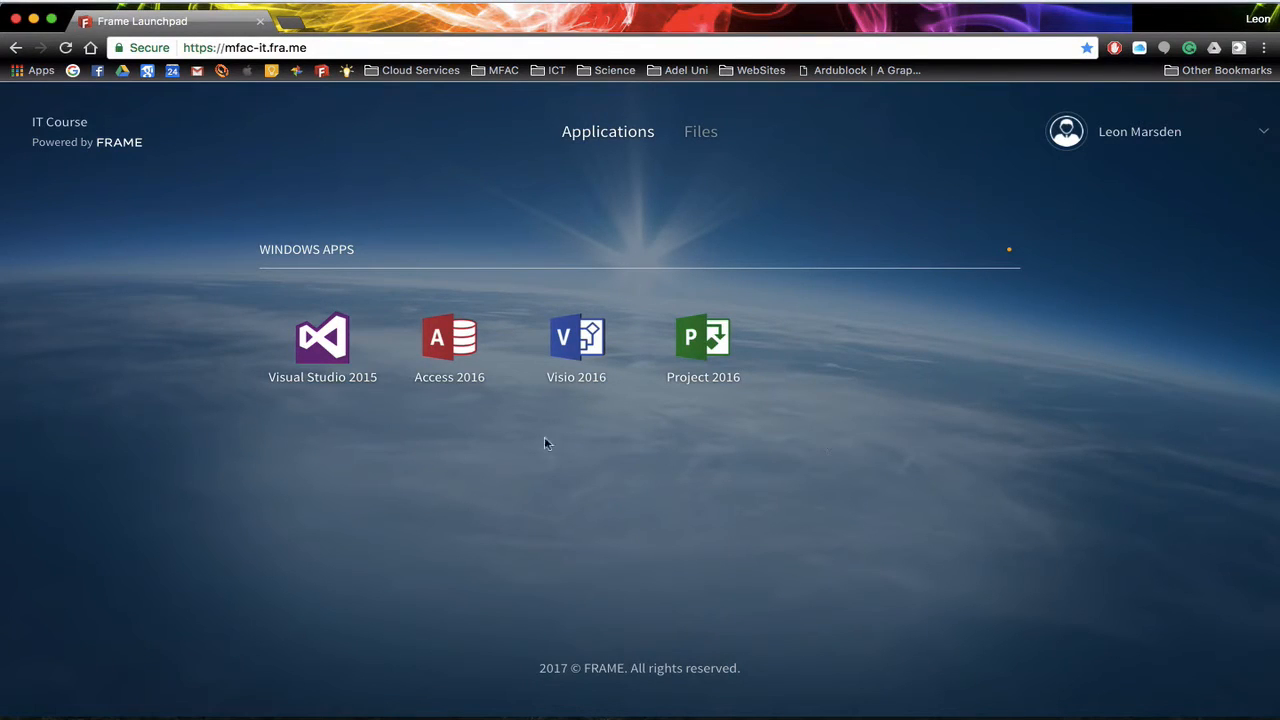
pyautogui.moveTo(812, 468)
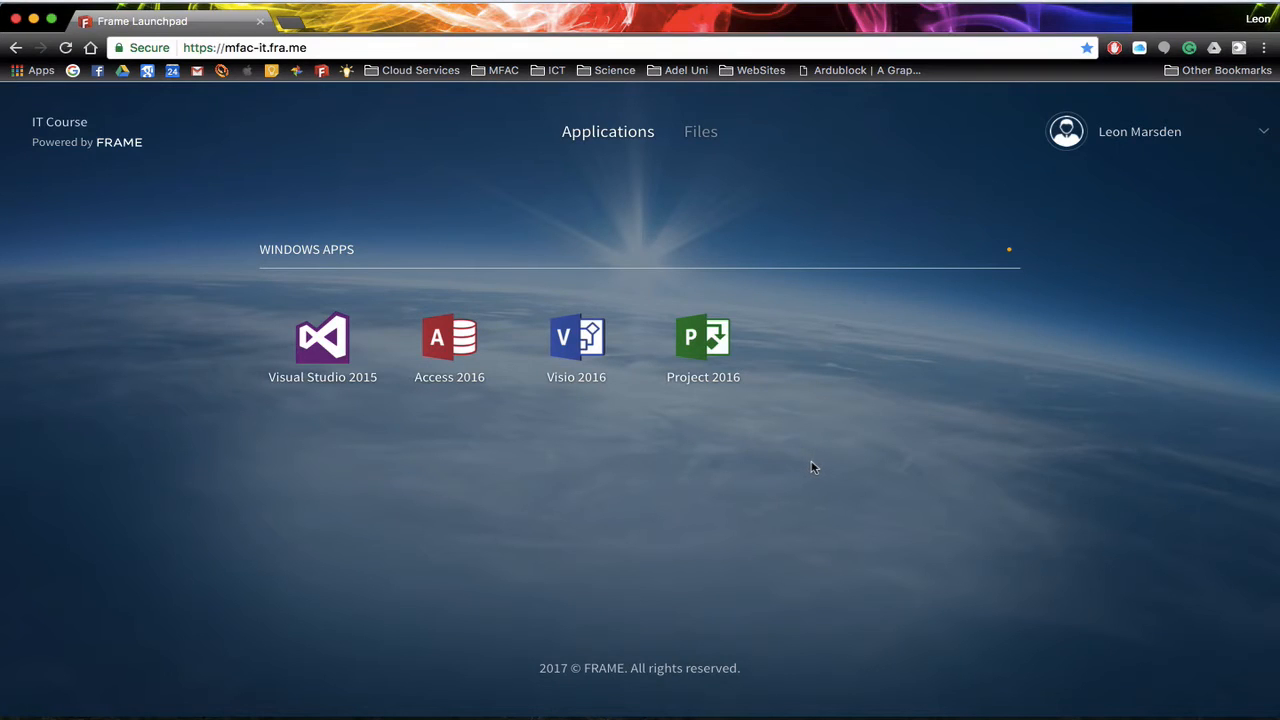
pyautogui.moveTo(364, 414)
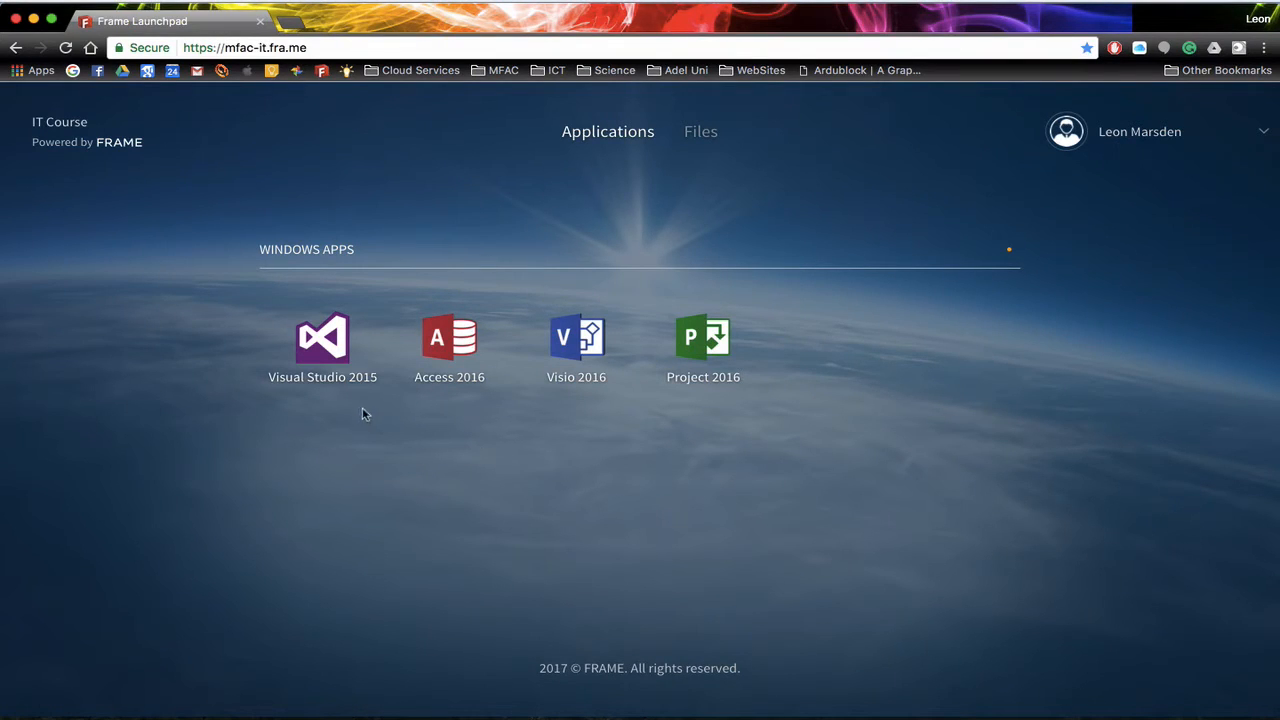
pyautogui.moveTo(450, 394)
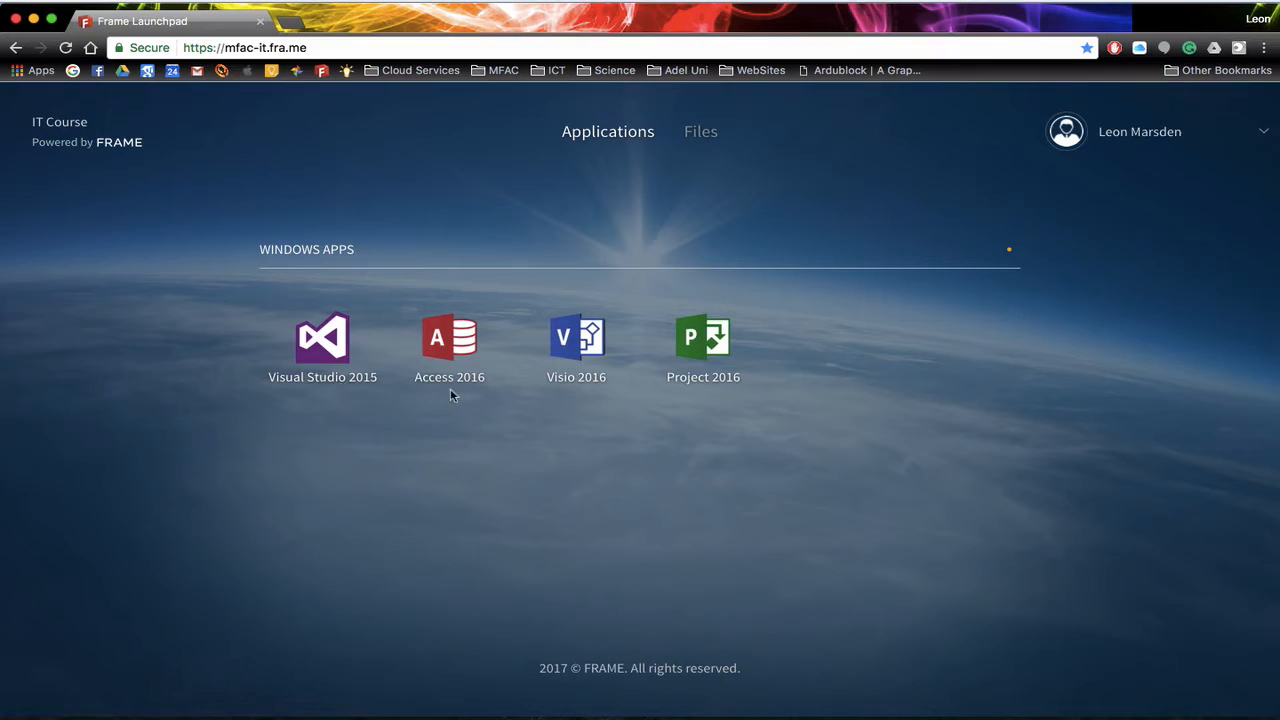
pyautogui.moveTo(640, 482)
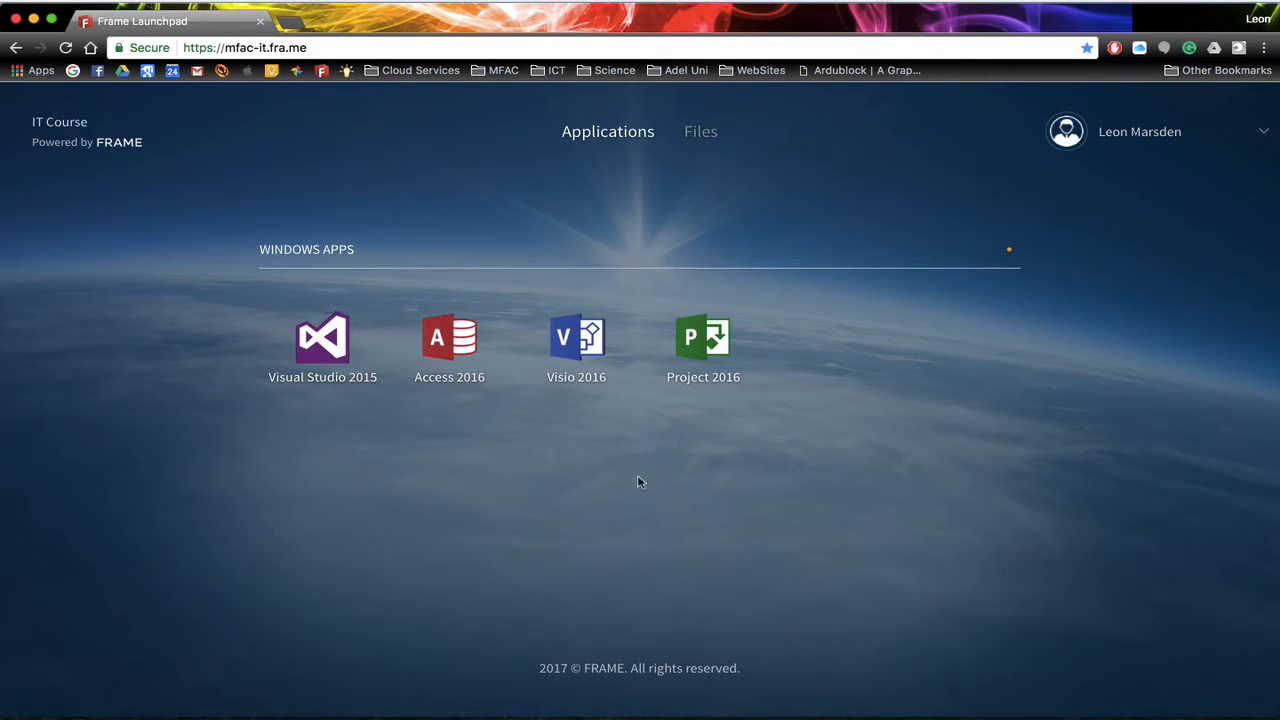
pyautogui.moveTo(450, 412)
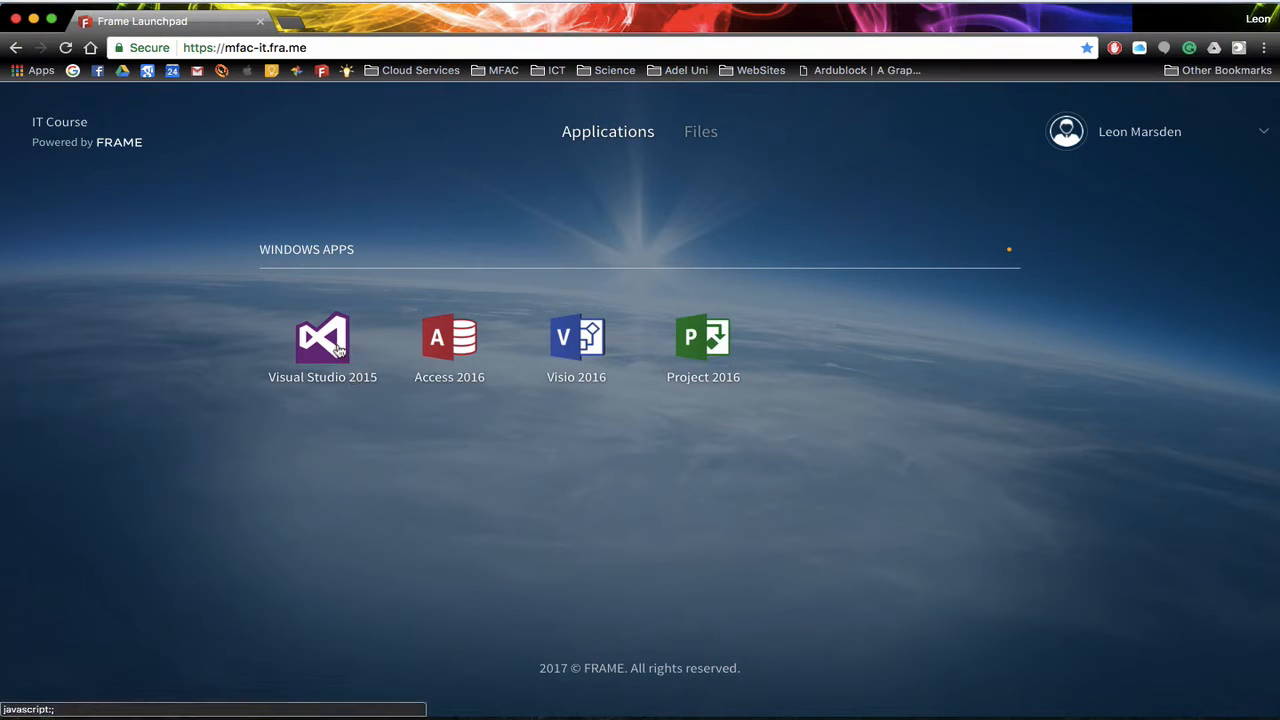
pyautogui.moveTo(322, 348)
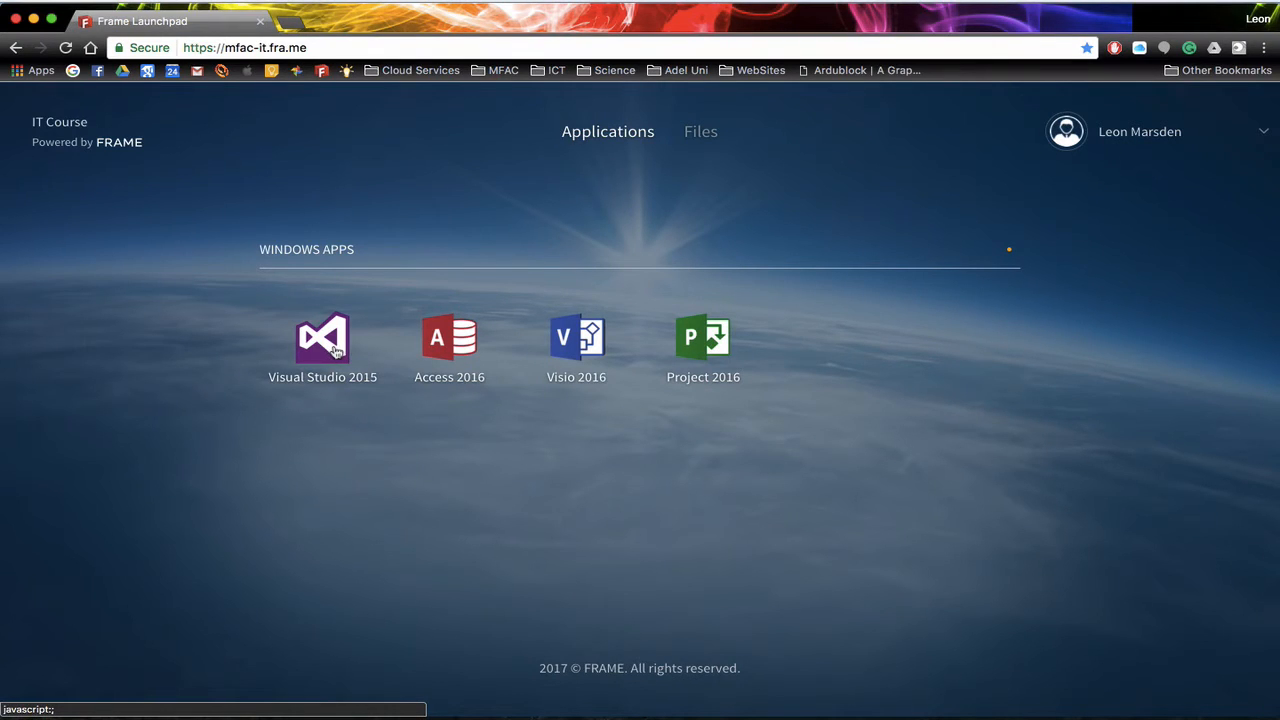
# - Launch Visual Studio 2015 from the Frame launchpad applications
pyautogui.click(322, 340)
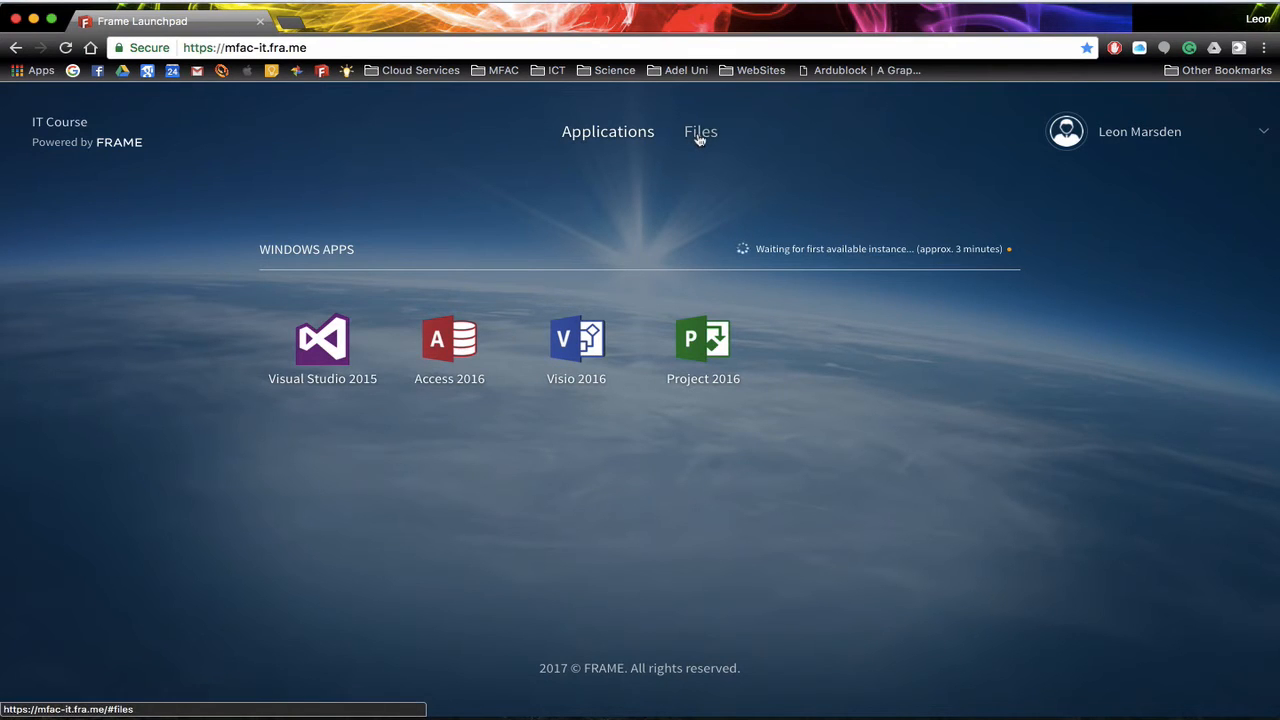
# - View the Files page listing Dropbox, Google Drive and Box connections
pyautogui.click(700, 132)
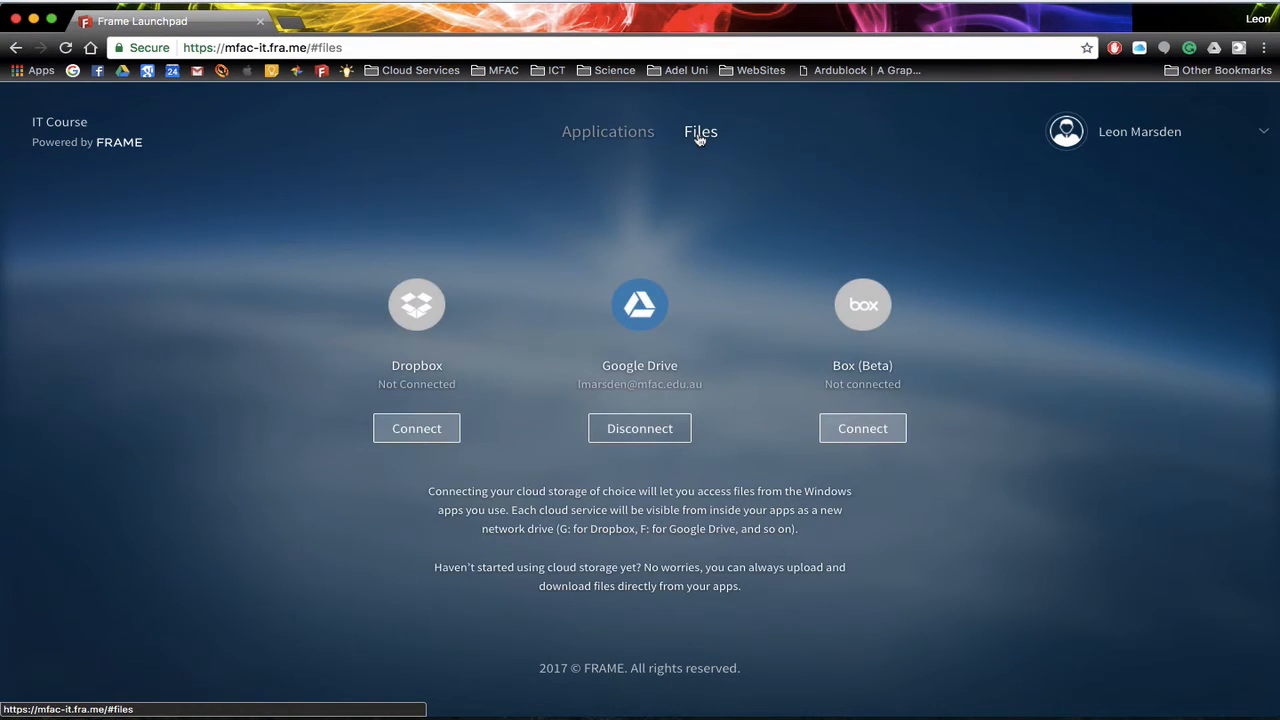
pyautogui.moveTo(688, 166)
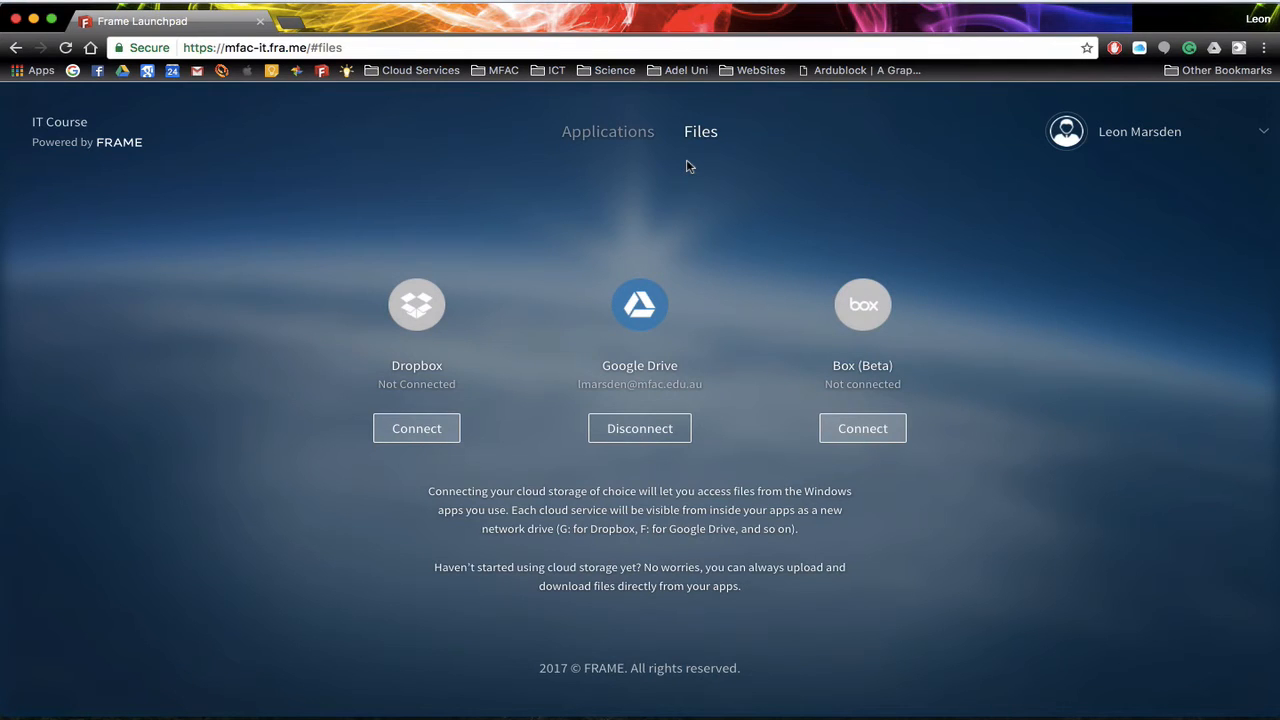
pyautogui.click(640, 428)
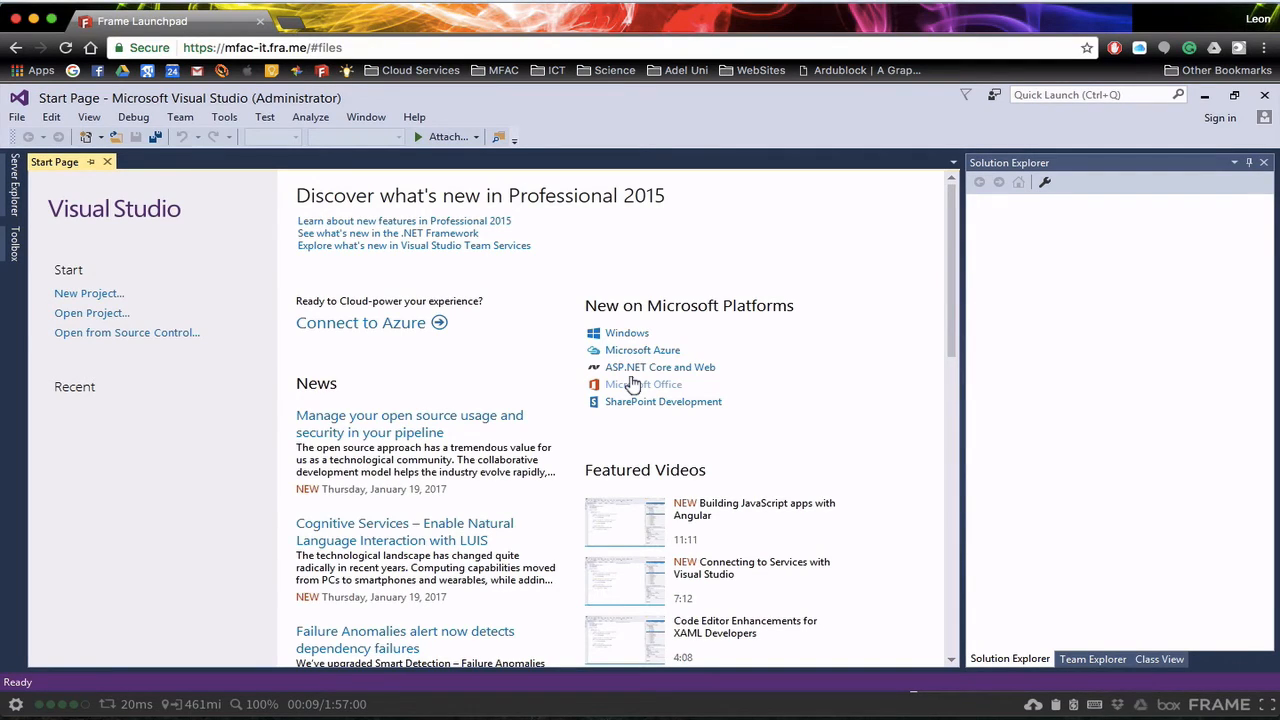
pyautogui.moveTo(1000, 528)
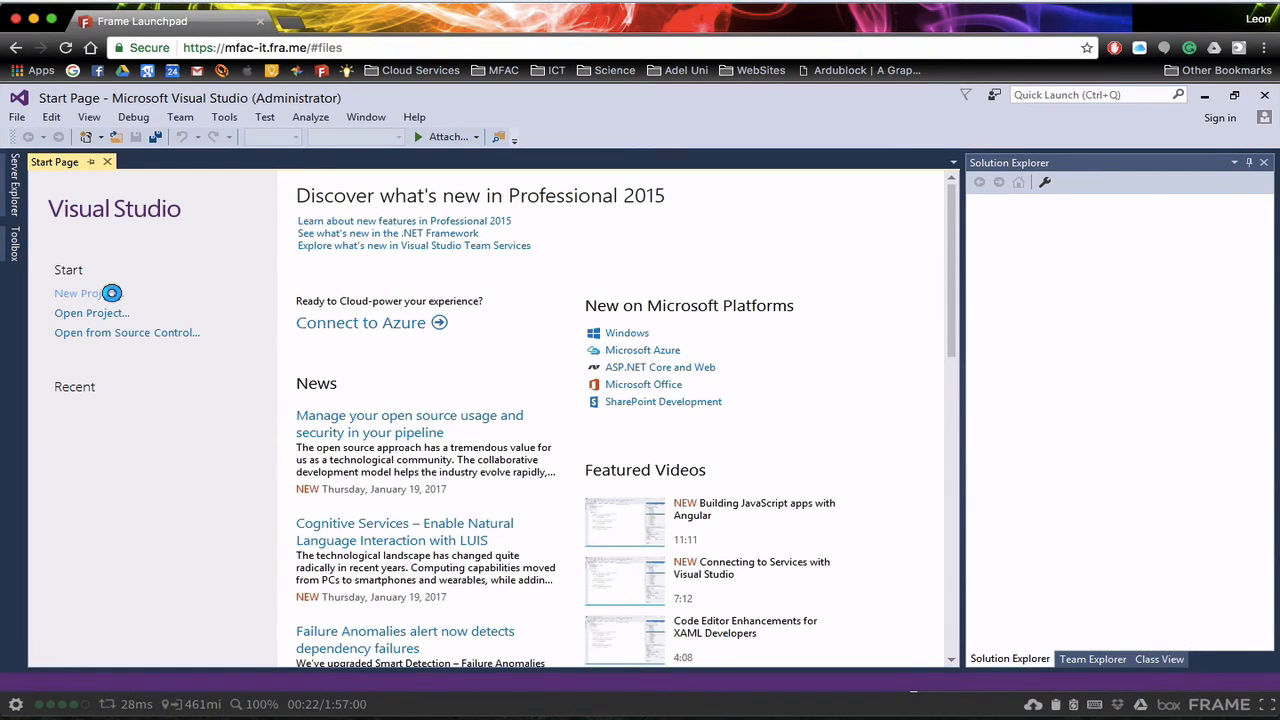
# - Create a Visual Basic Windows Forms Application project named Example01
pyautogui.click(84, 292)
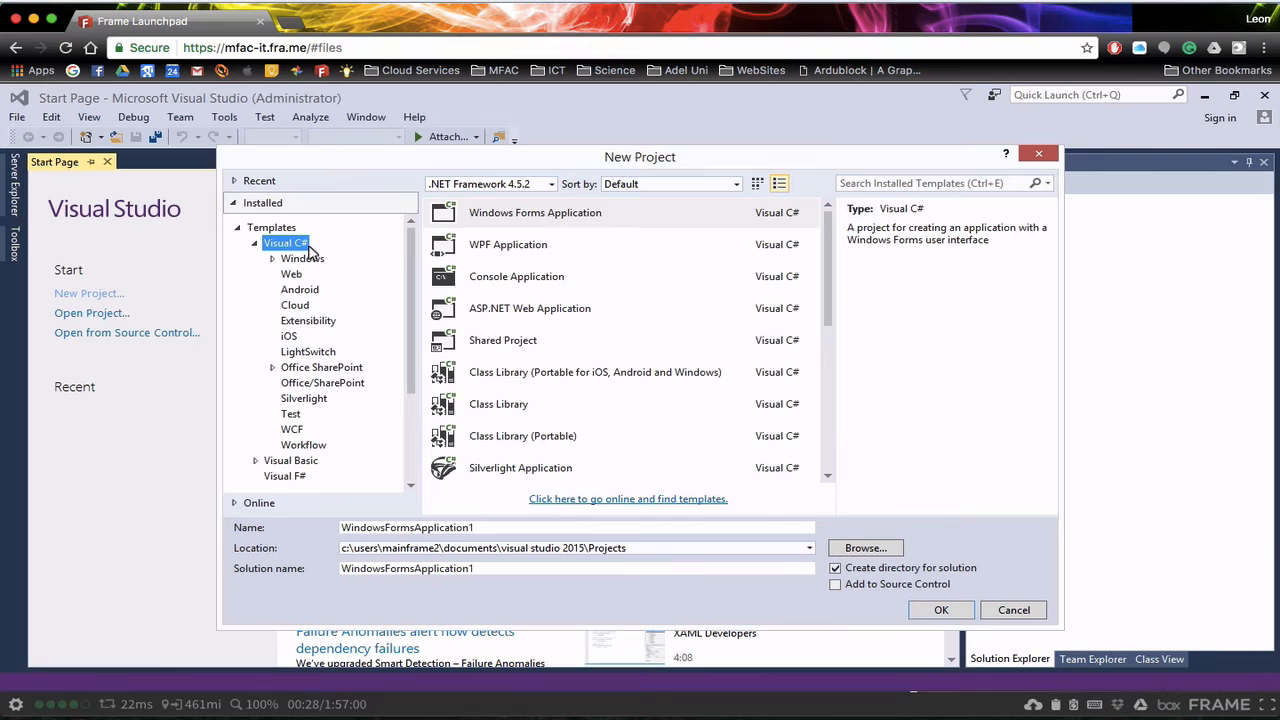
pyautogui.moveTo(276, 456)
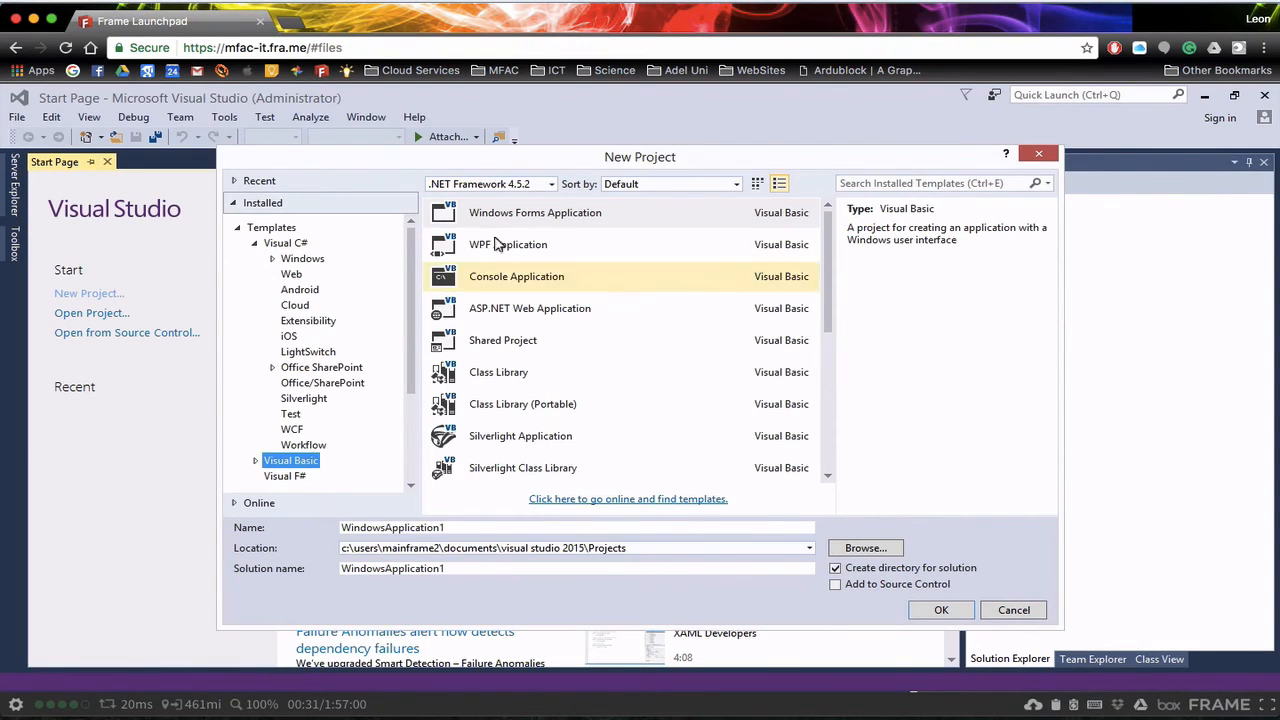
pyautogui.moveTo(536, 212)
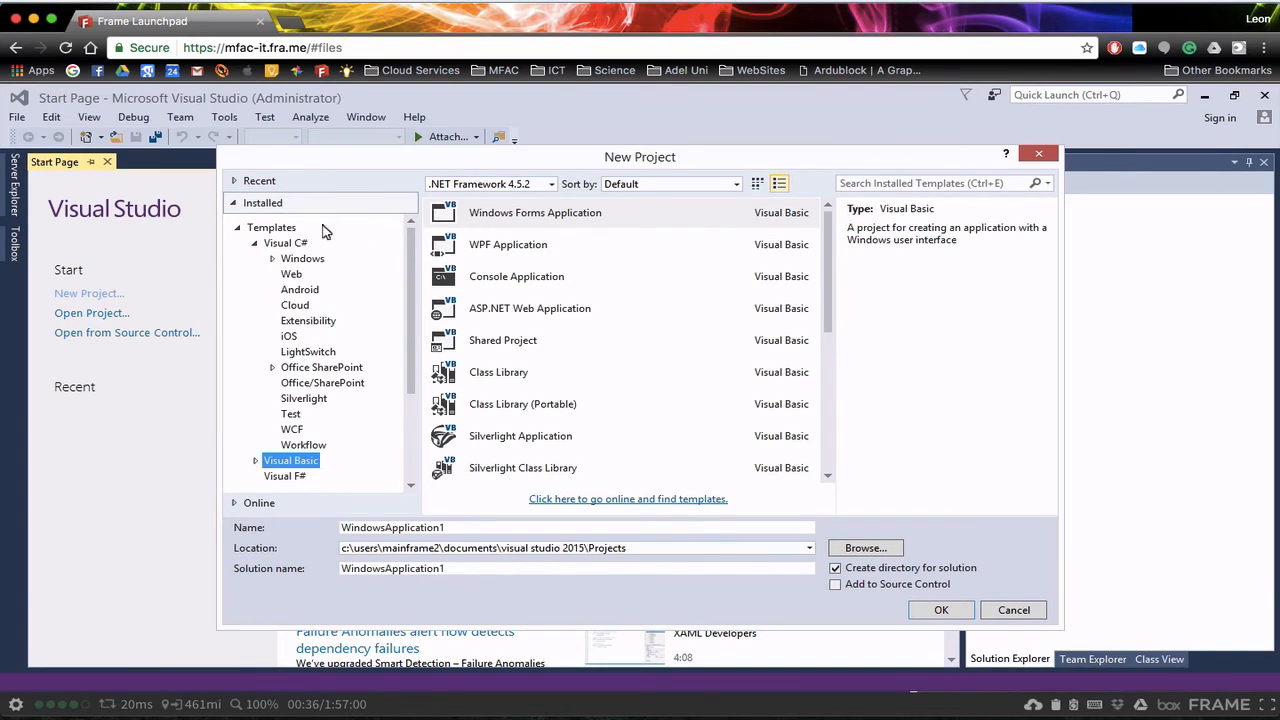
pyautogui.scroll(-3)
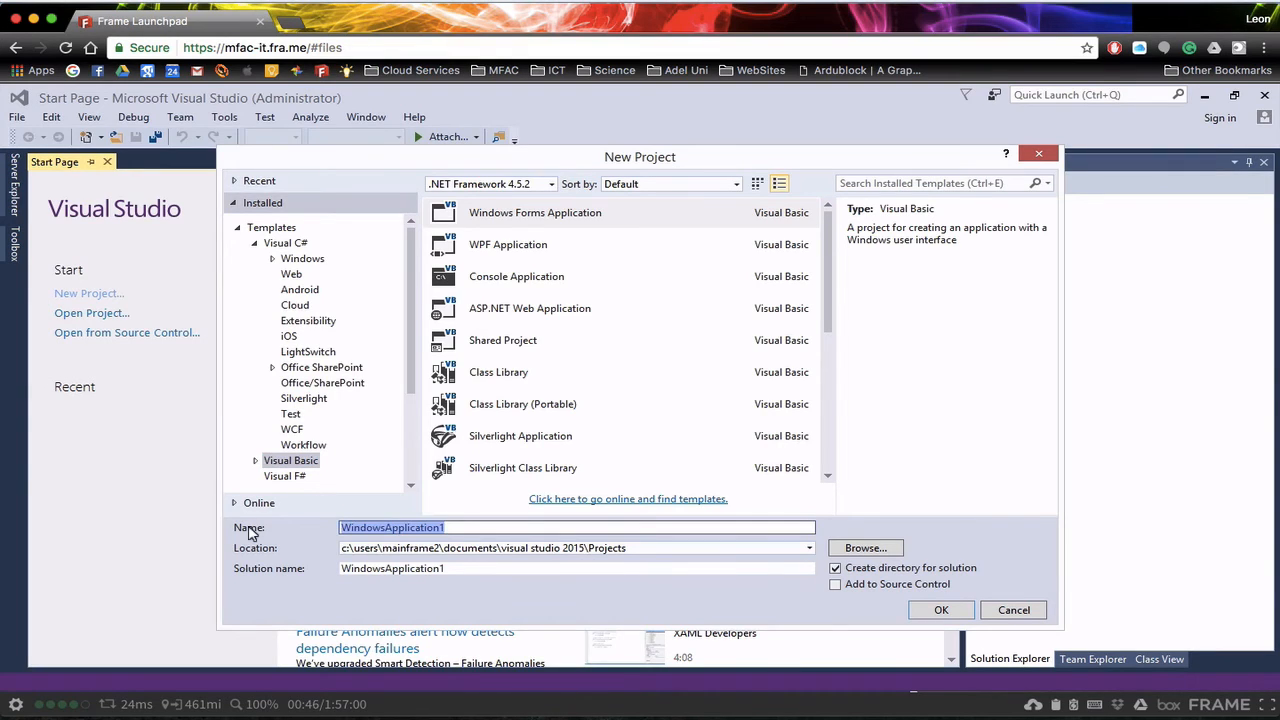
pyautogui.write('Example')
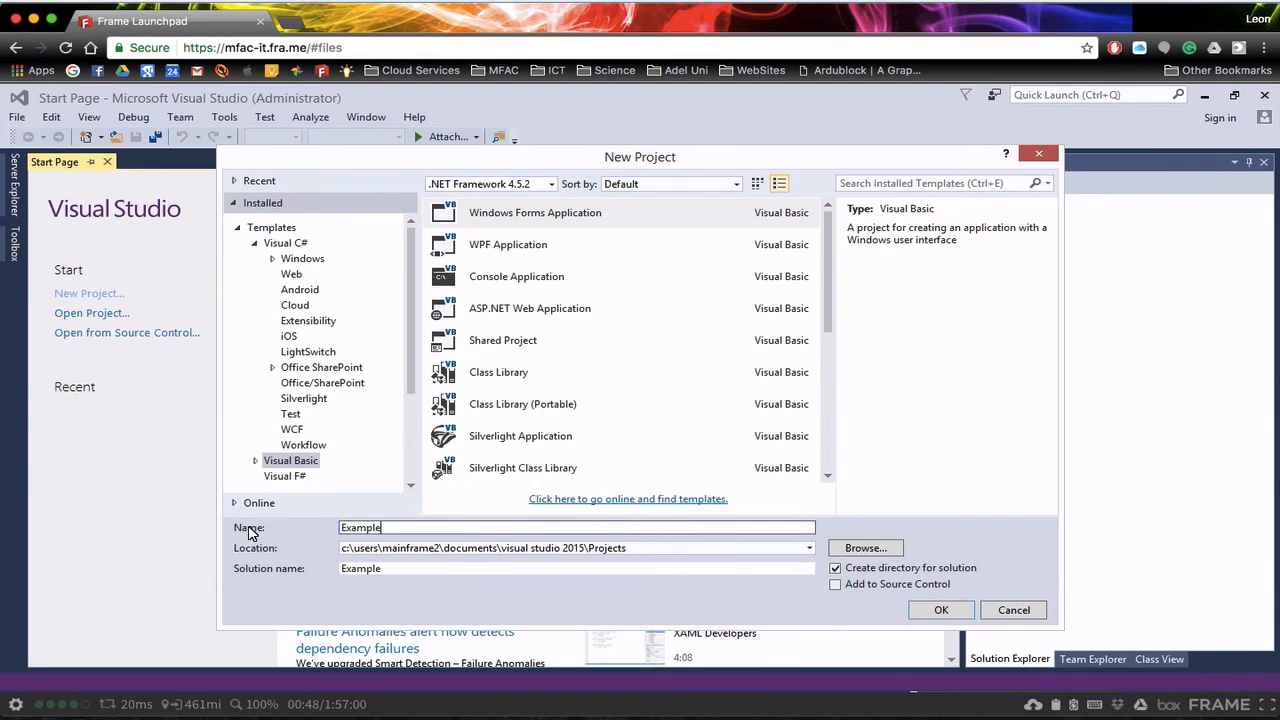
pyautogui.write('01')
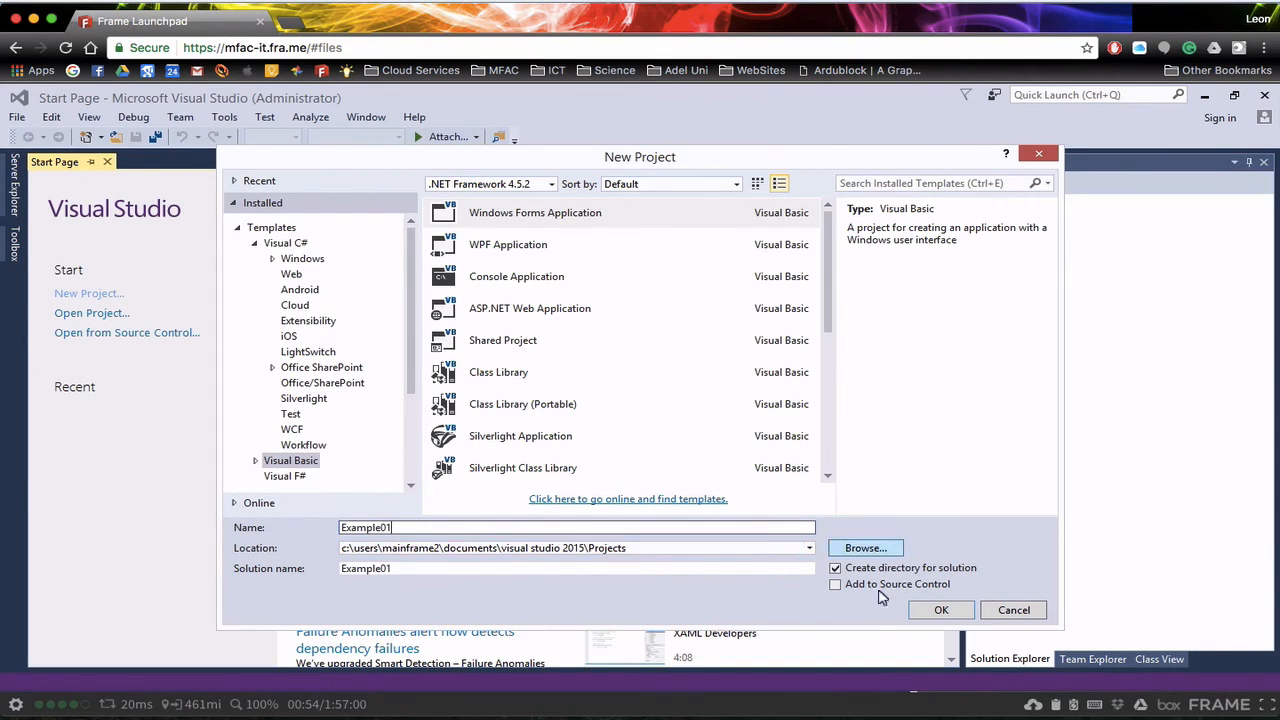
pyautogui.click(1012, 610)
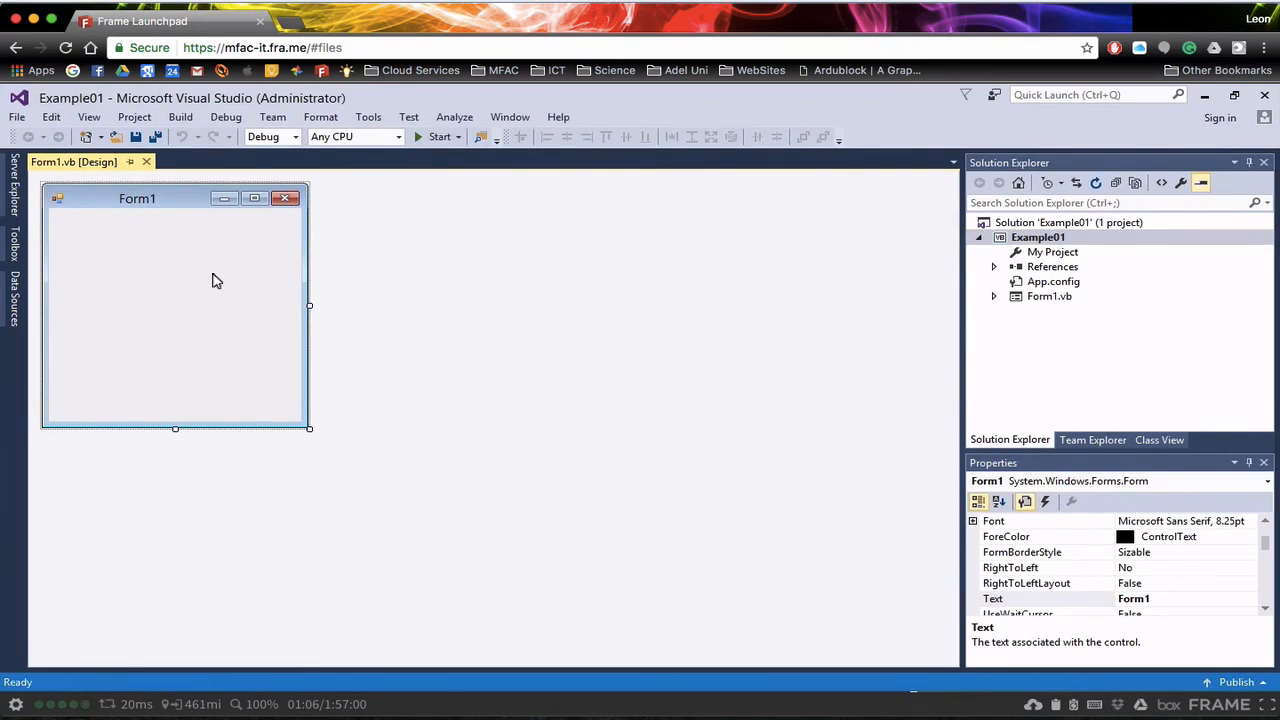
pyautogui.moveTo(200, 302)
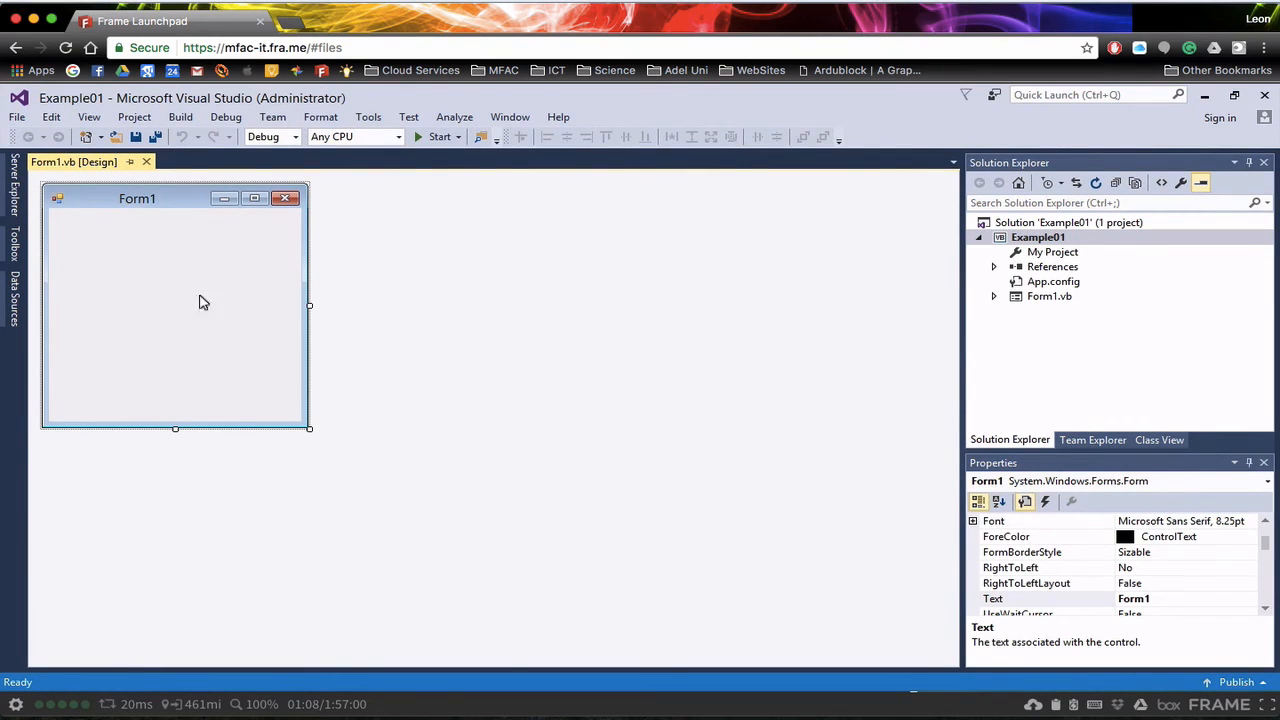
pyautogui.moveTo(434, 136)
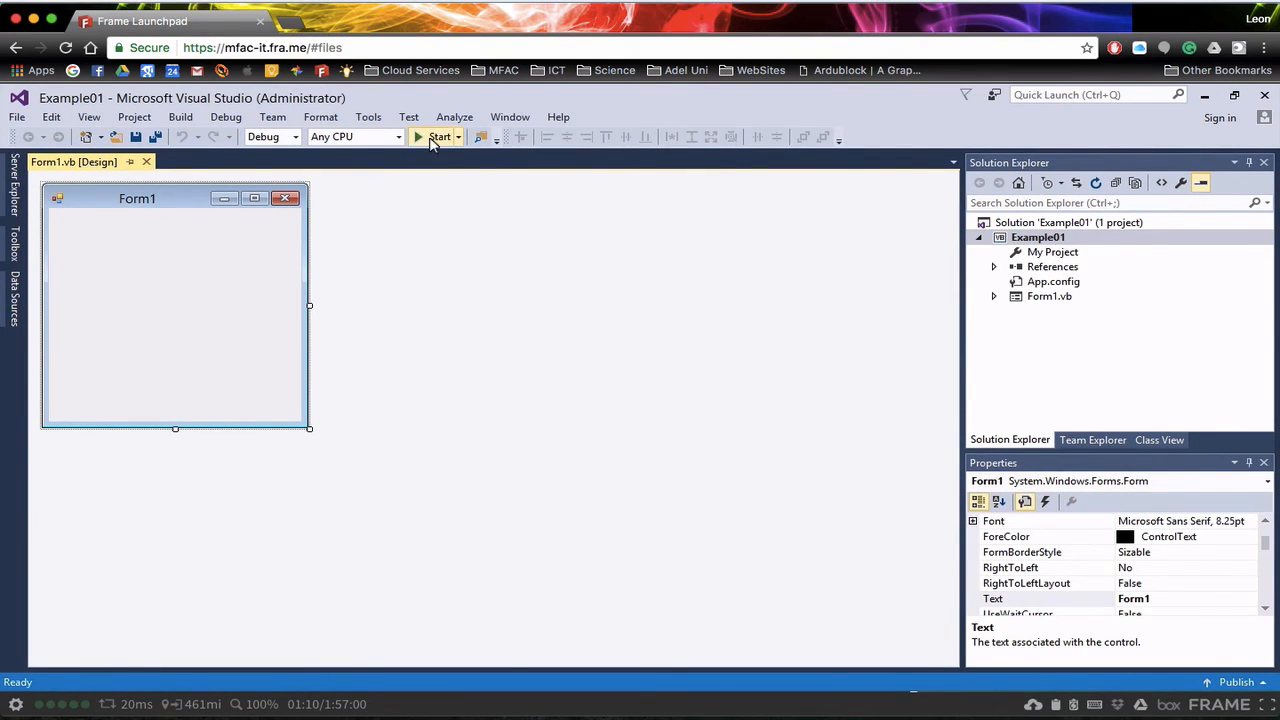
# - Build and run Example01, then close the blank Form1 window that opens
pyautogui.click(434, 136)
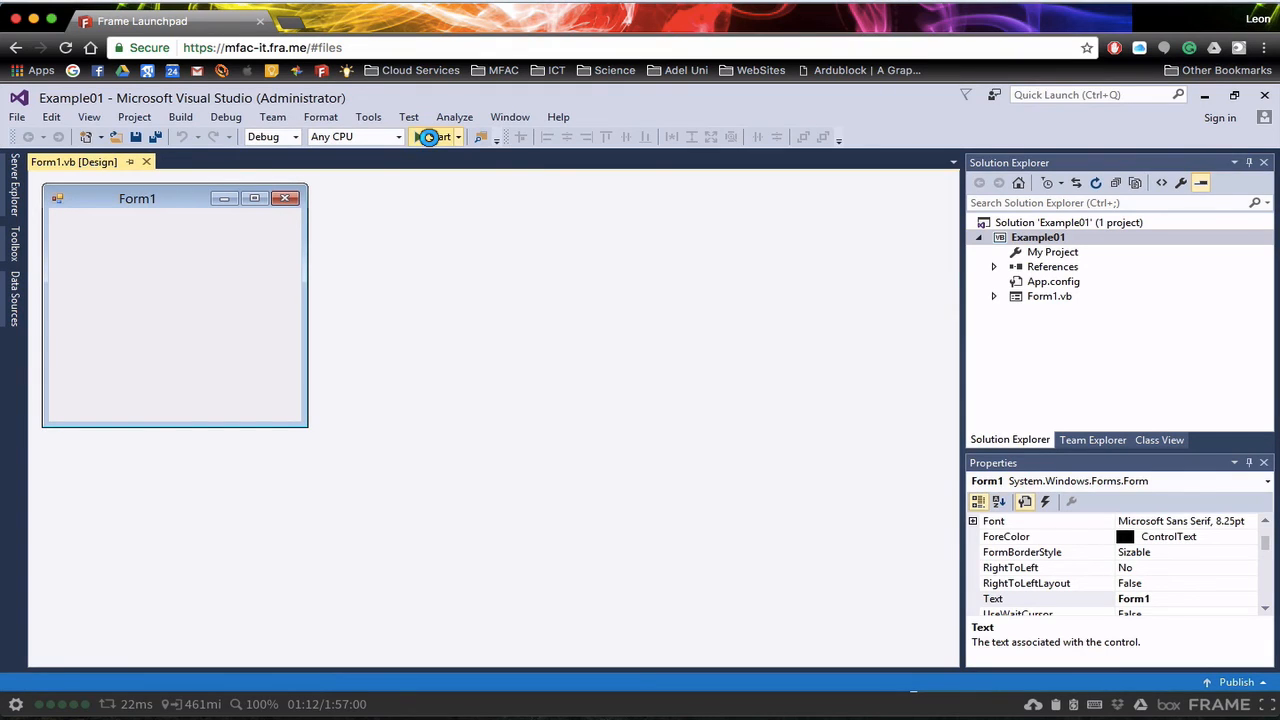
pyautogui.click(438, 136)
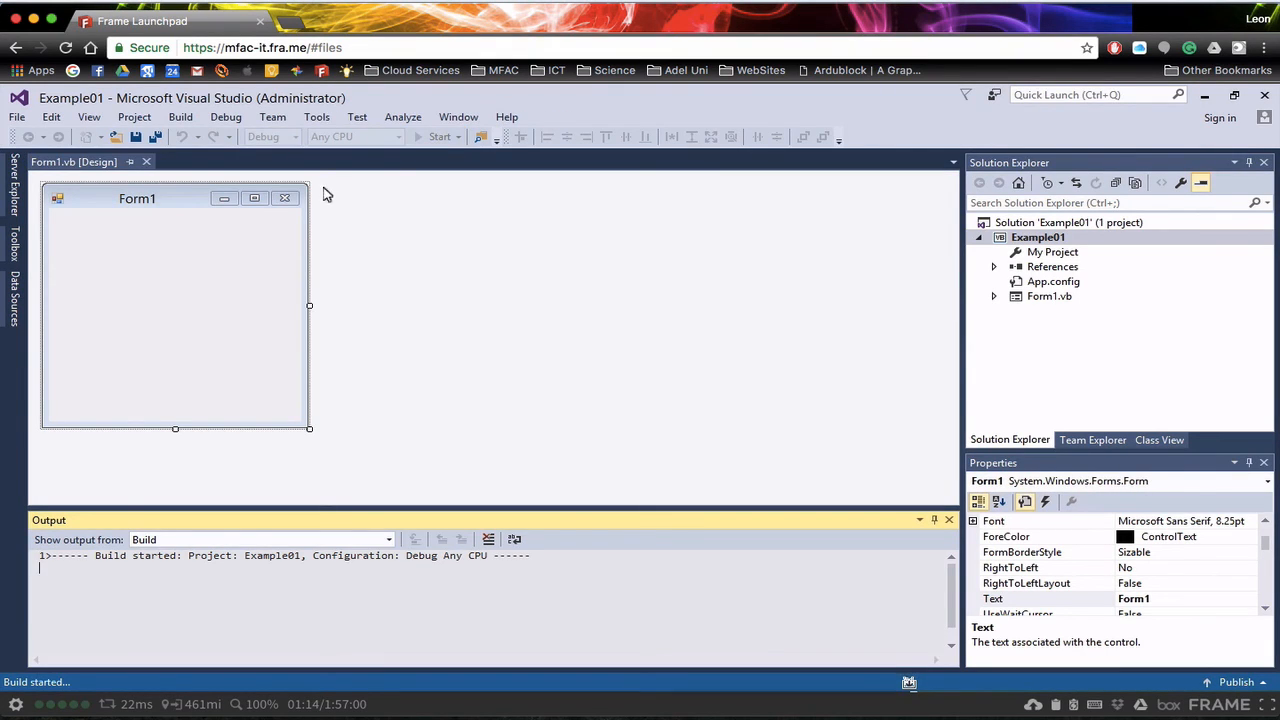
pyautogui.click(438, 136)
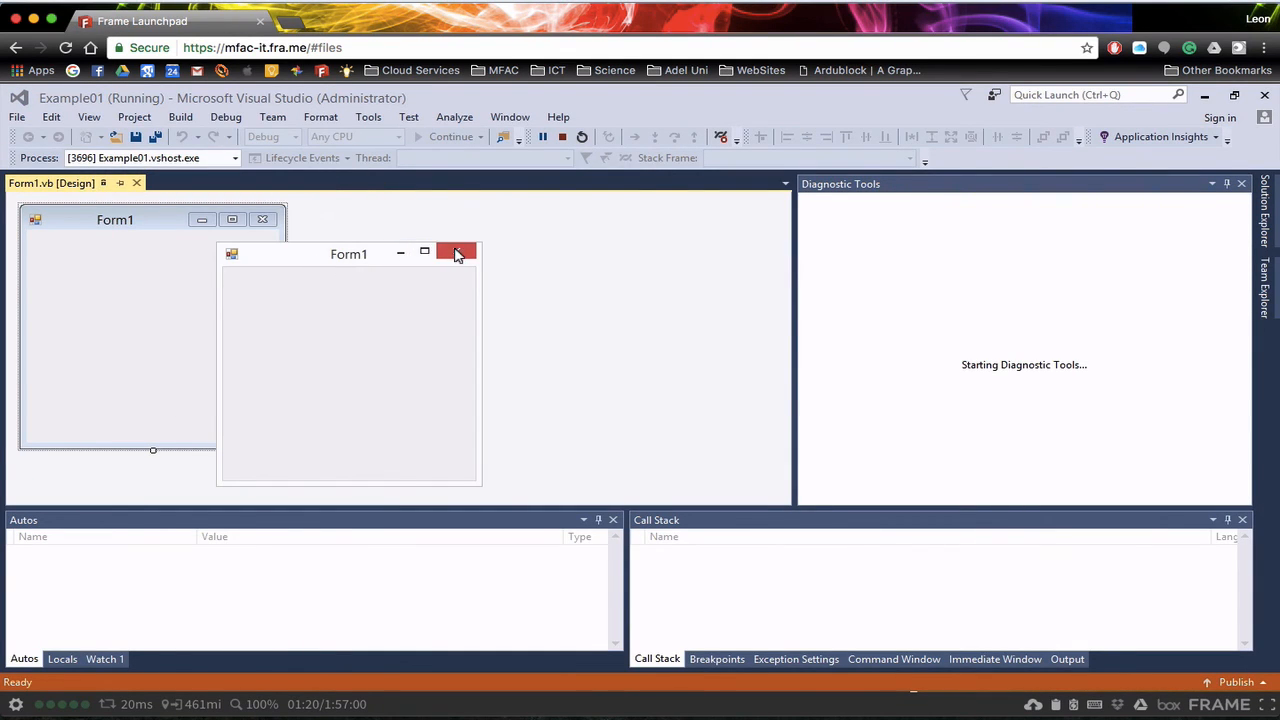
pyautogui.click(456, 252)
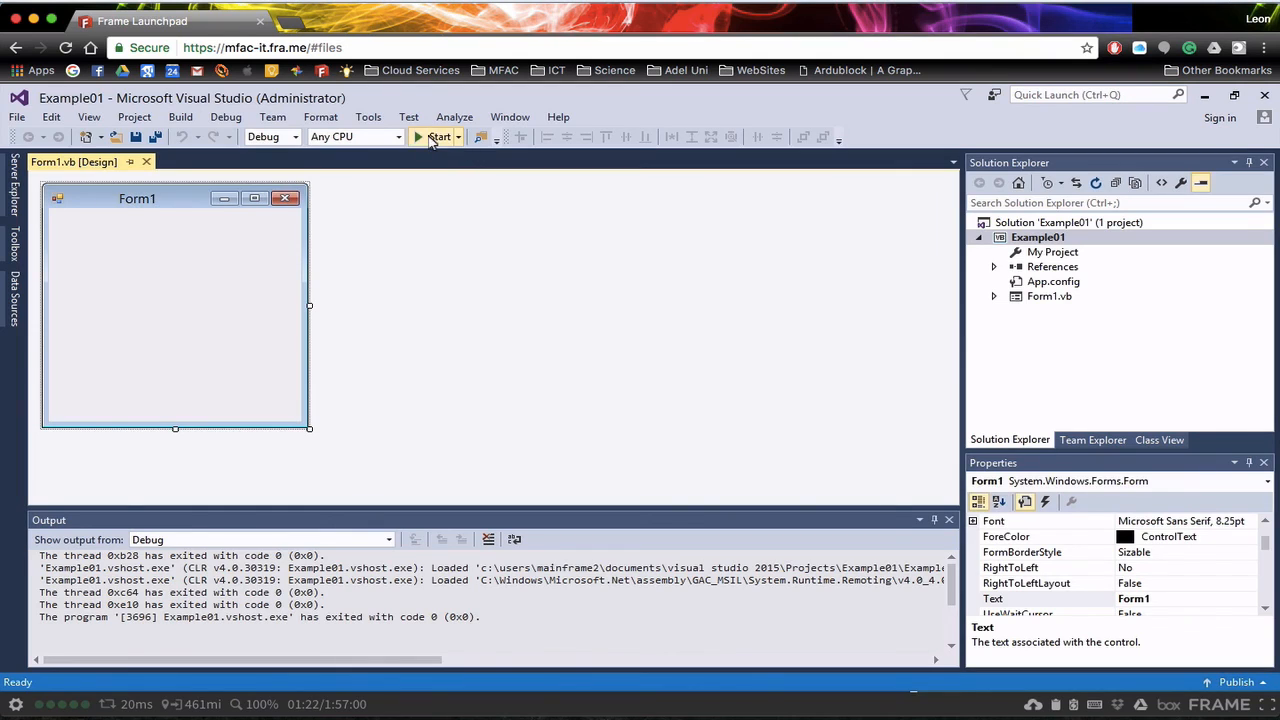
# - Run Example01 a second time and close its Form1 window again
pyautogui.click(436, 136)
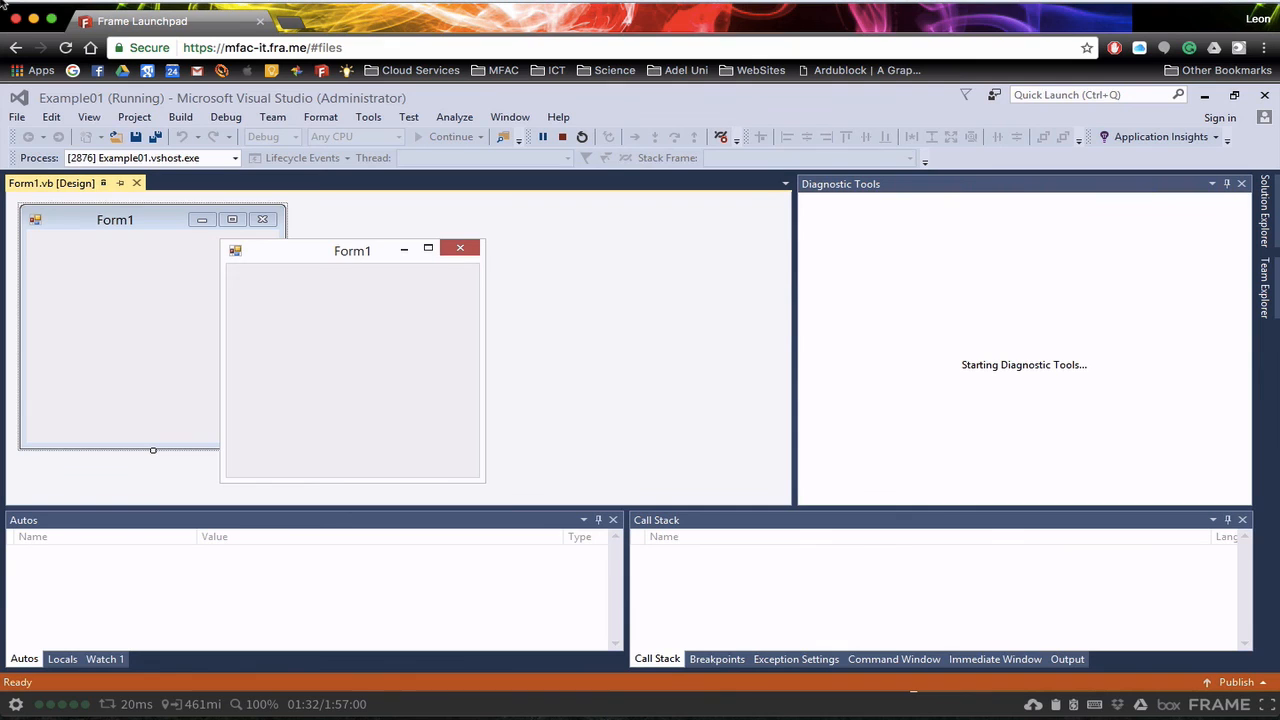
pyautogui.click(460, 248)
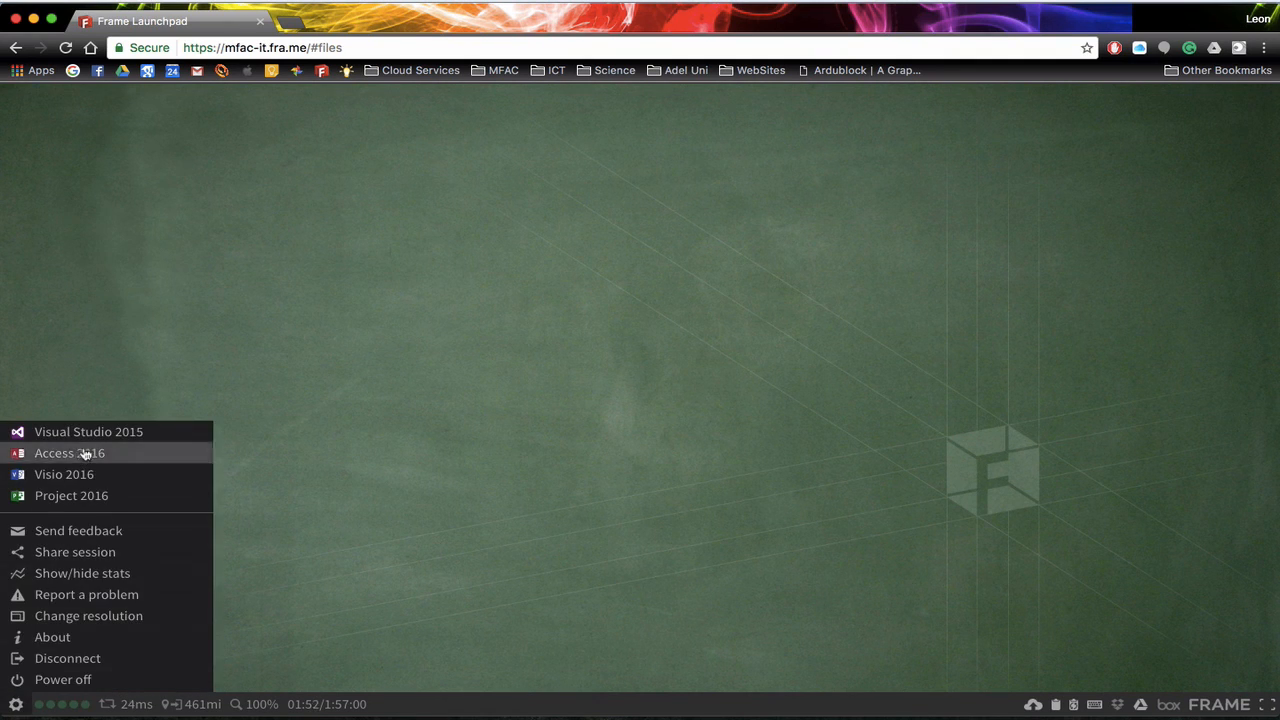
pyautogui.moveTo(84, 476)
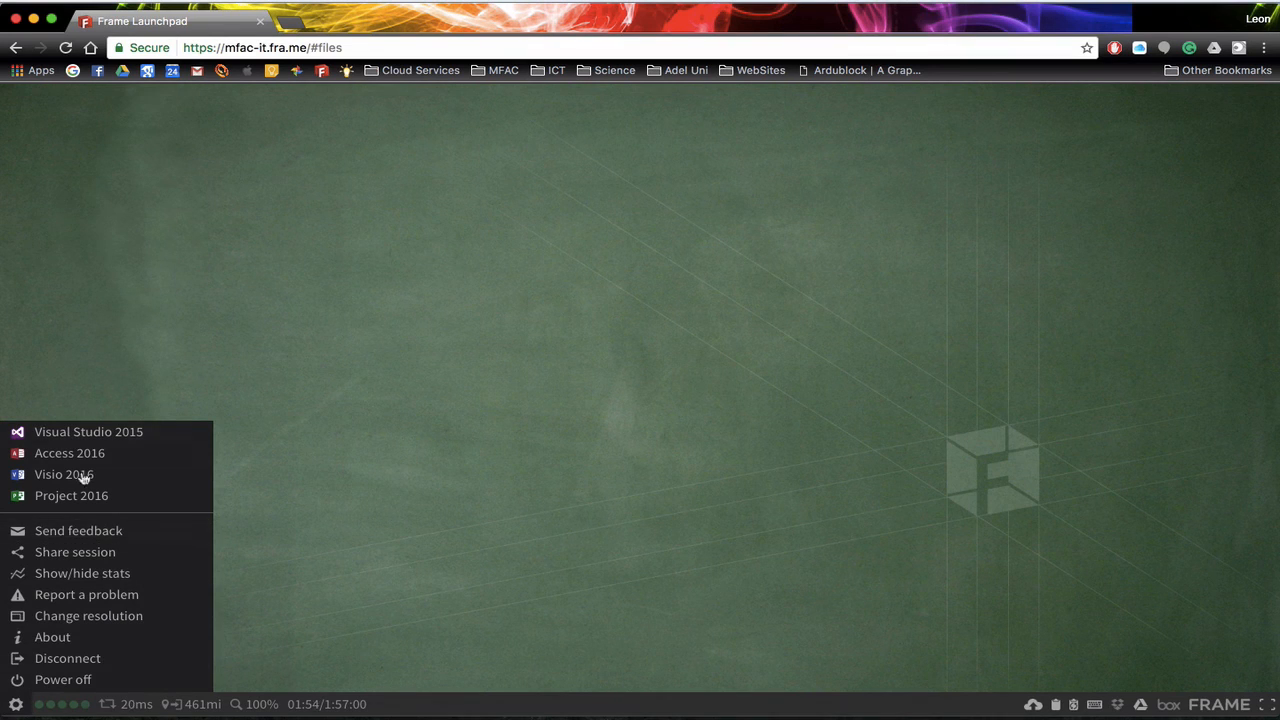
pyautogui.moveTo(64, 474)
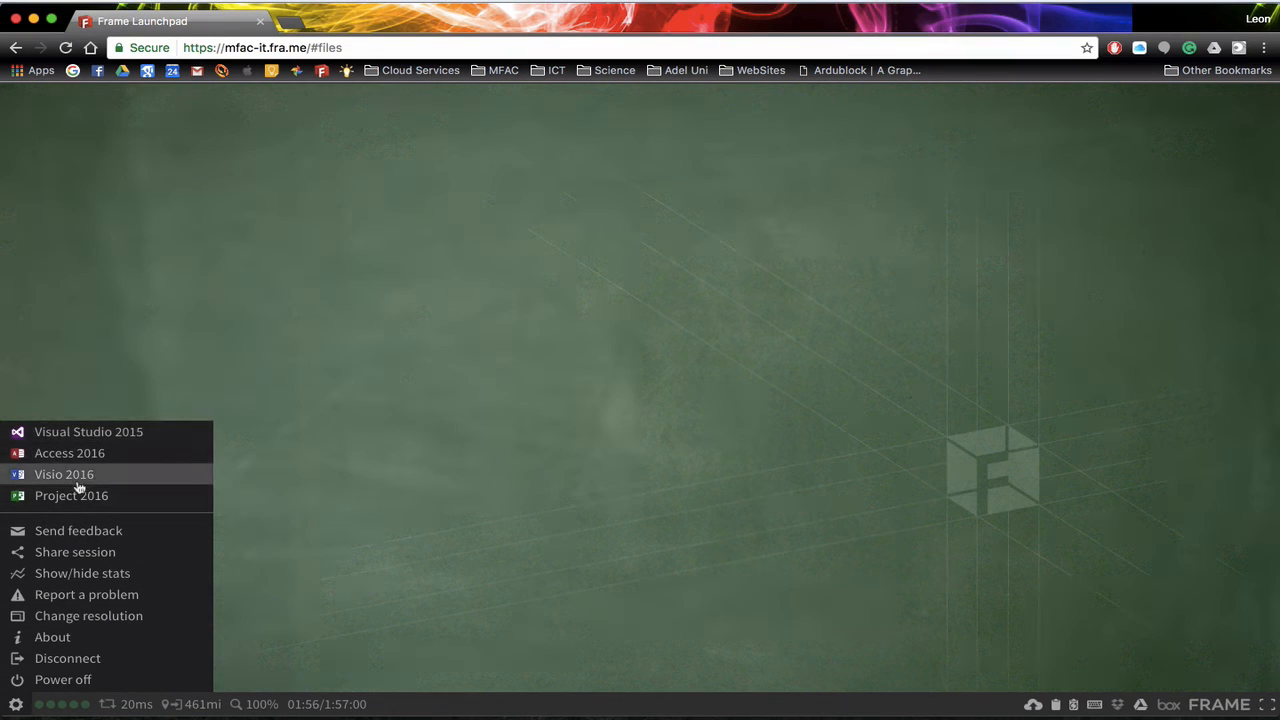
pyautogui.moveTo(372, 390)
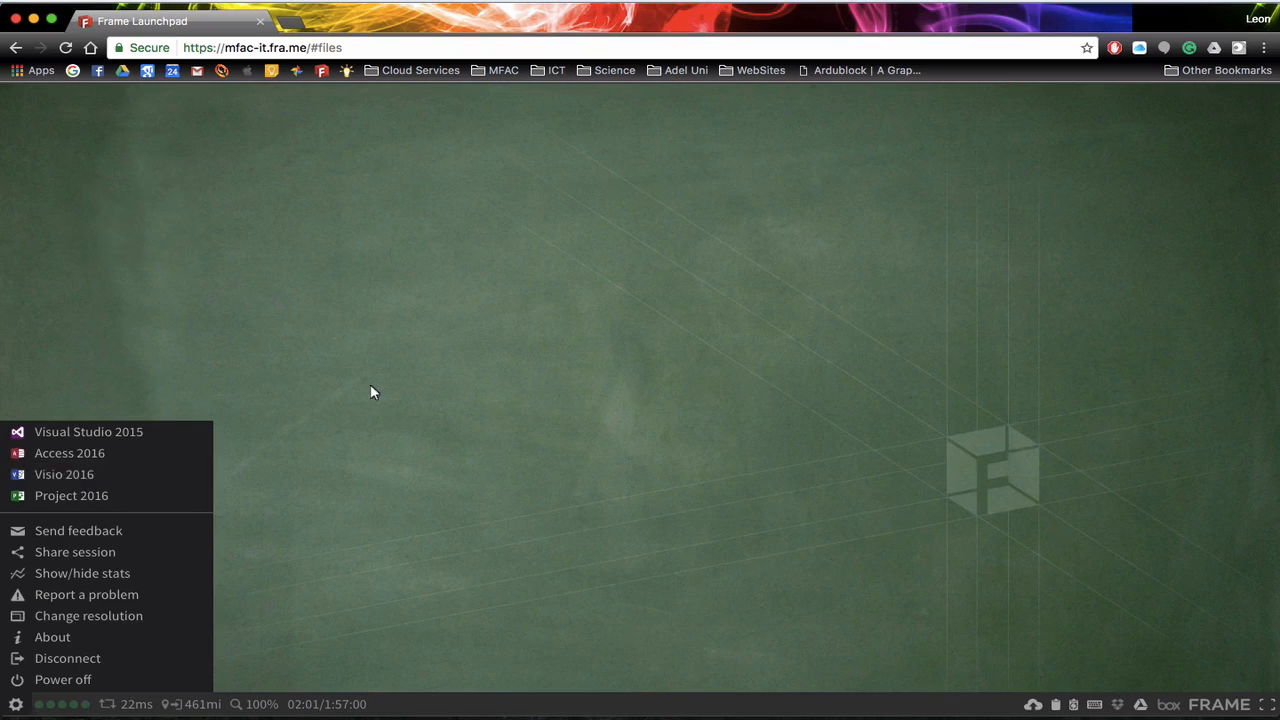
# - Dismiss the Frame app launcher menu, leaving the empty desktop
pyautogui.click(16, 704)
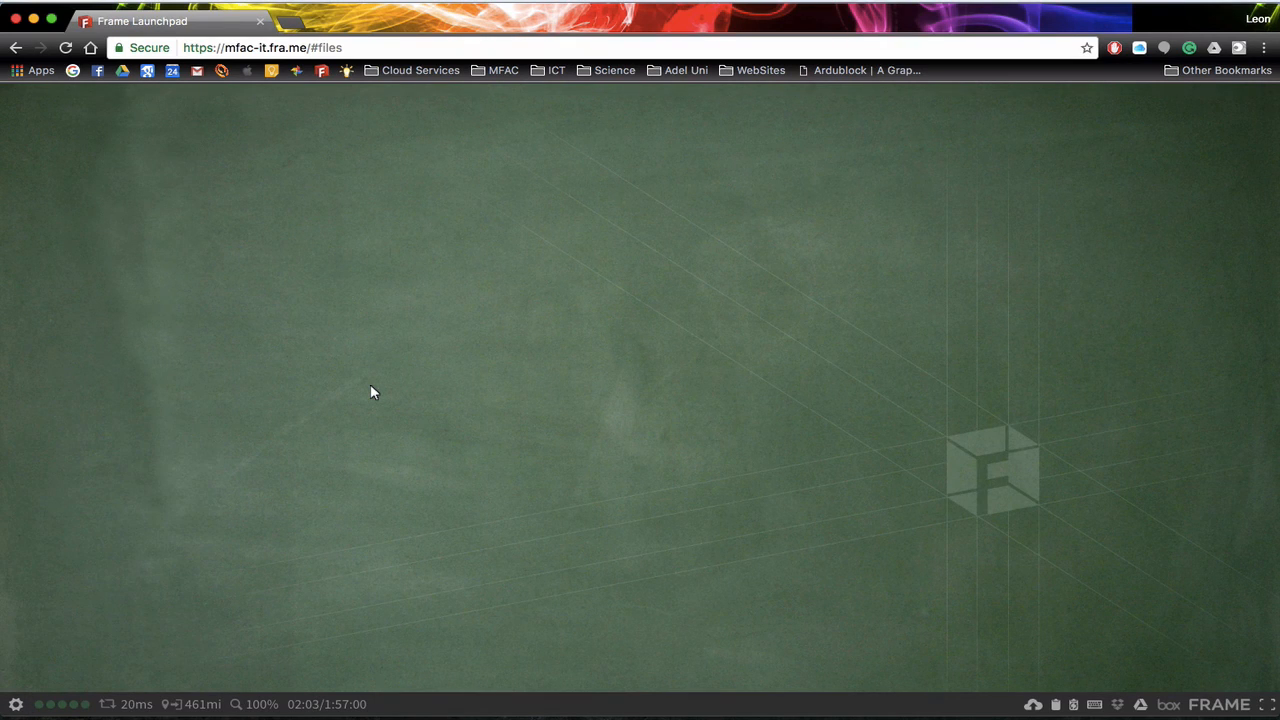